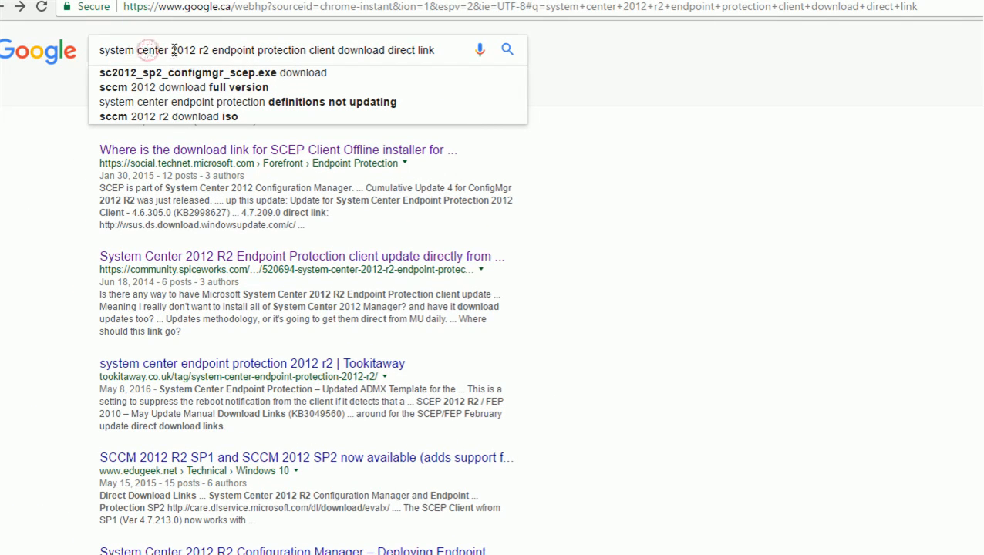
Step: From the Google results, go to the TechNet thread on the SCEP Client offline installer download link
double_click(260, 50)
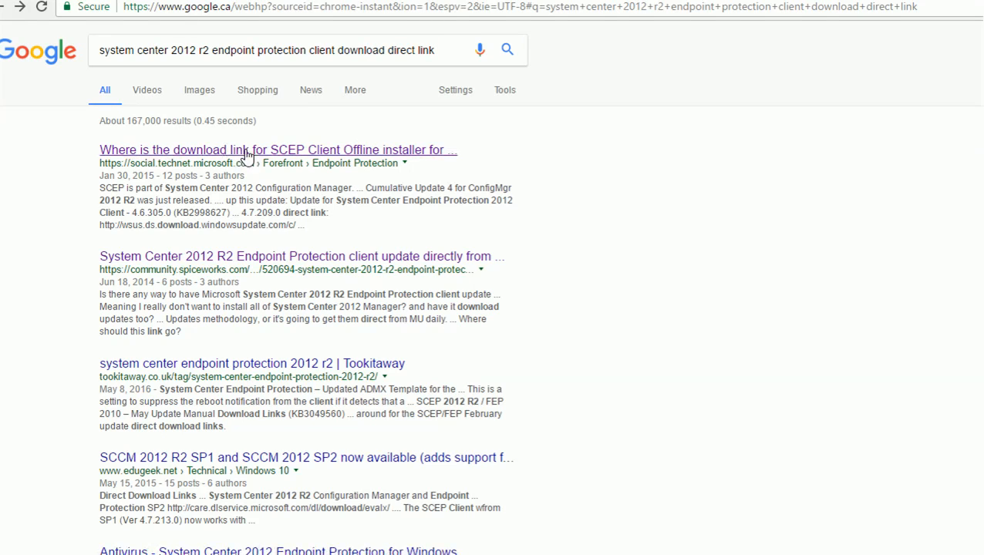
mouse_move(286, 164)
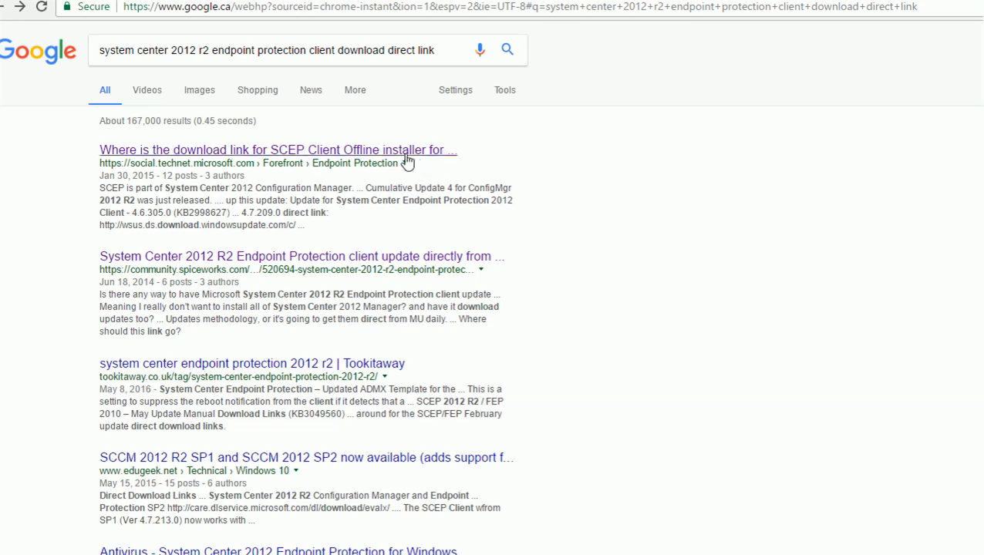
click(278, 150)
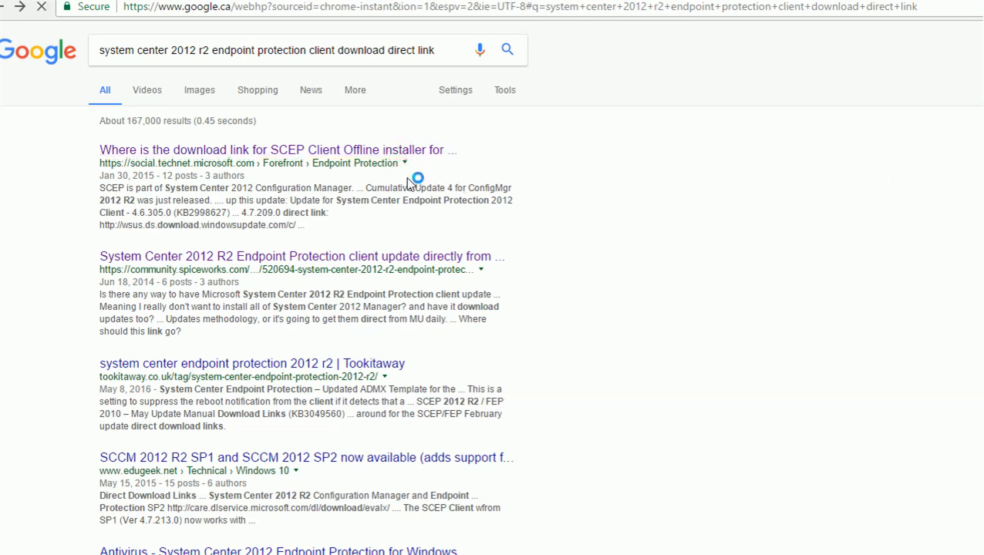
Step: Load the TechNet thread and move down to the question and its Top related threads list
click(277, 150)
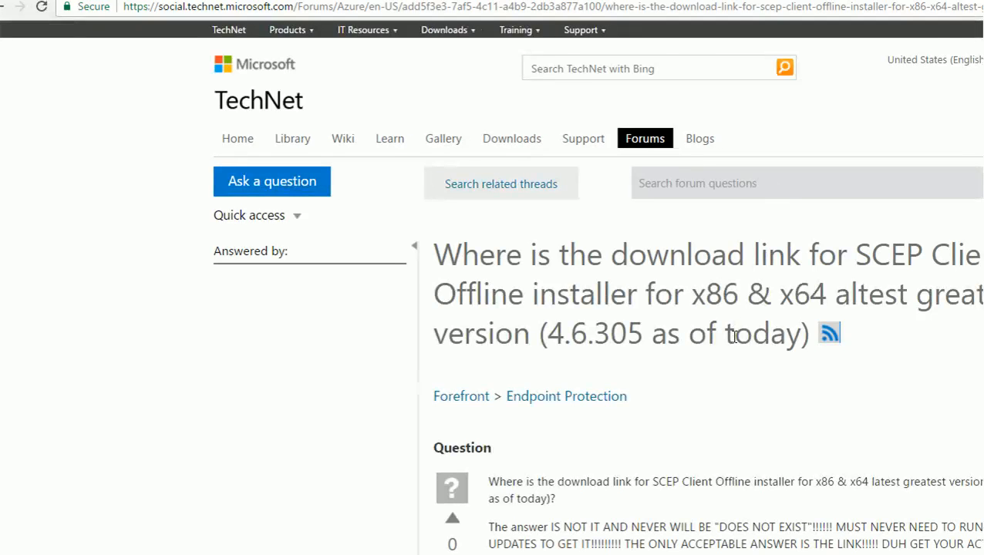
scroll(down, 3)
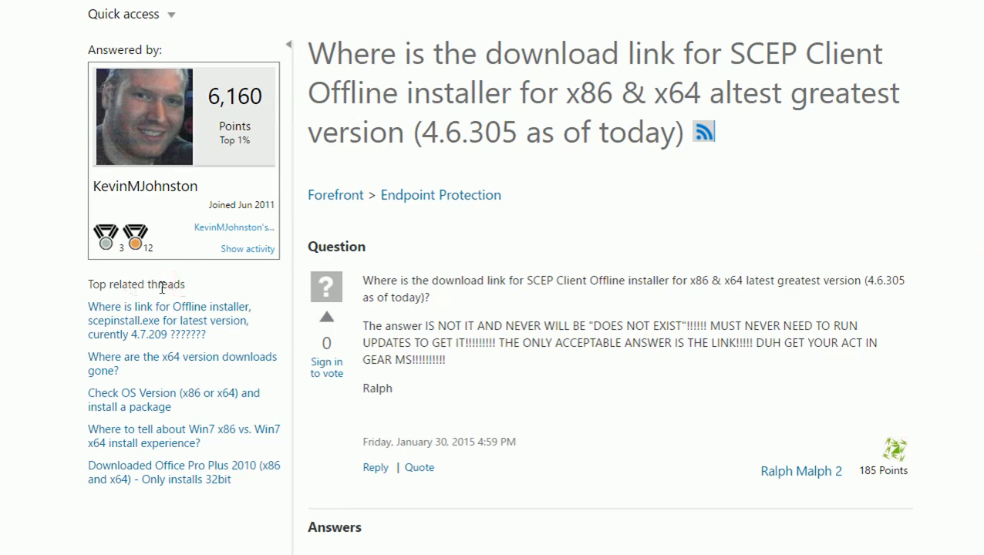
mouse_move(168, 320)
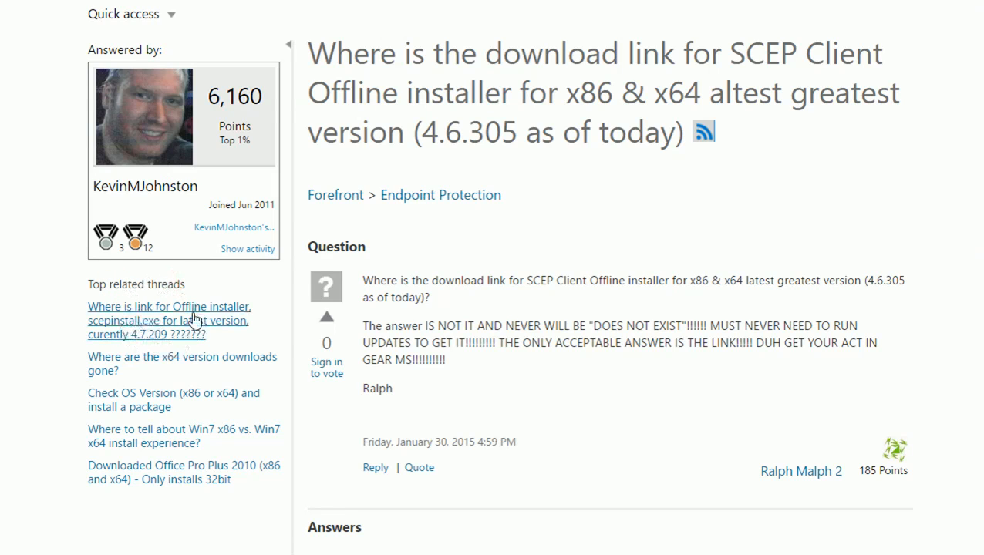
mouse_move(121, 331)
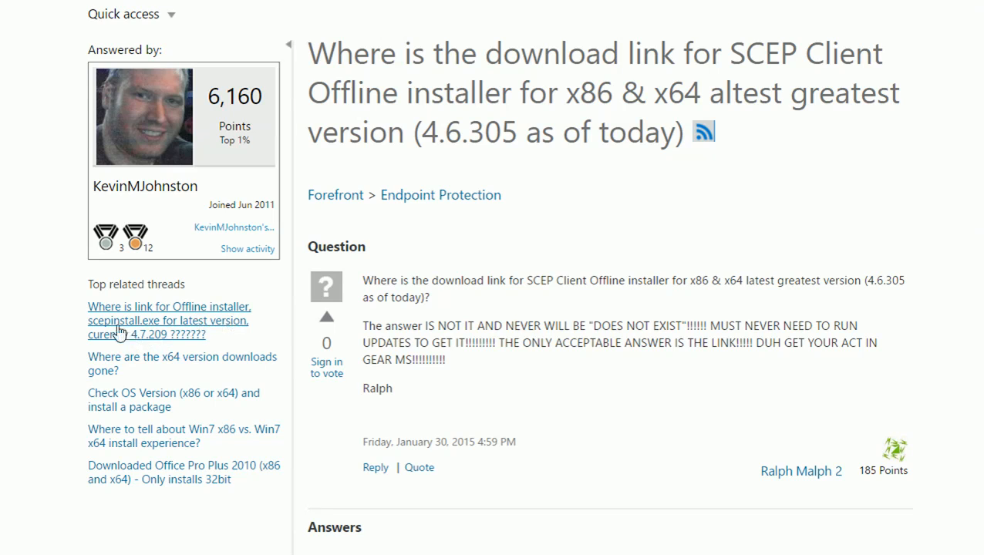
mouse_move(167, 343)
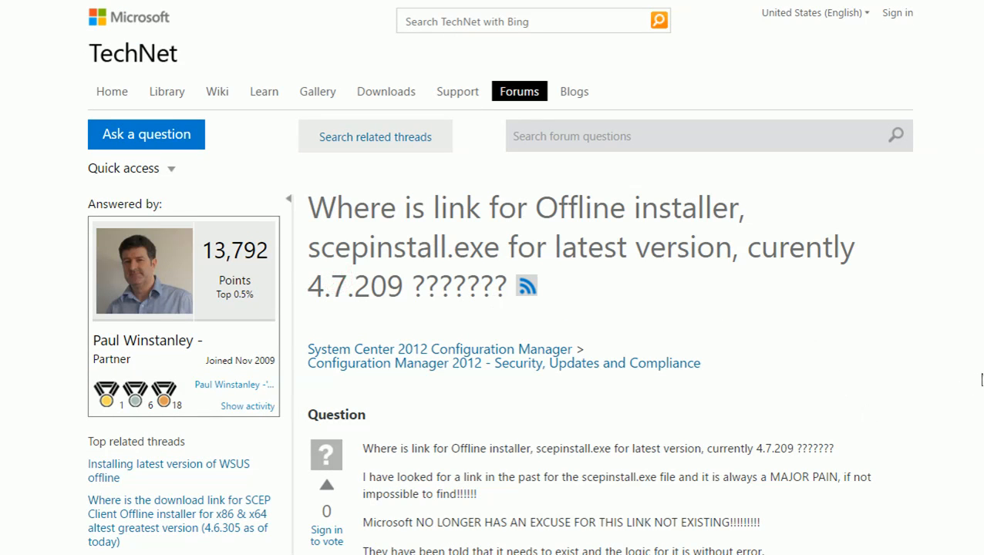
Step: Read down the scepinstall.exe offline installer thread to the 2016 reply about version 4.9
scroll(down, 3)
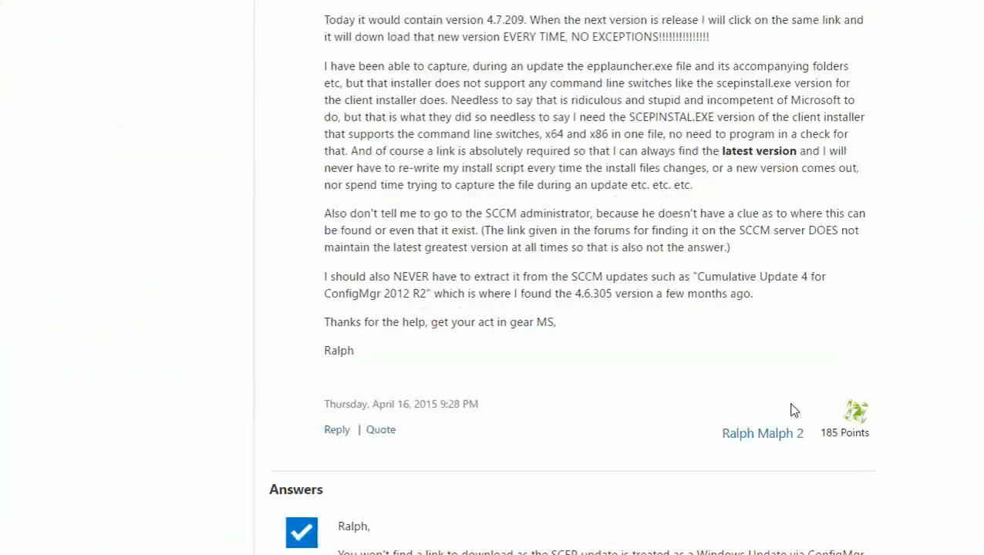
scroll(down, 3)
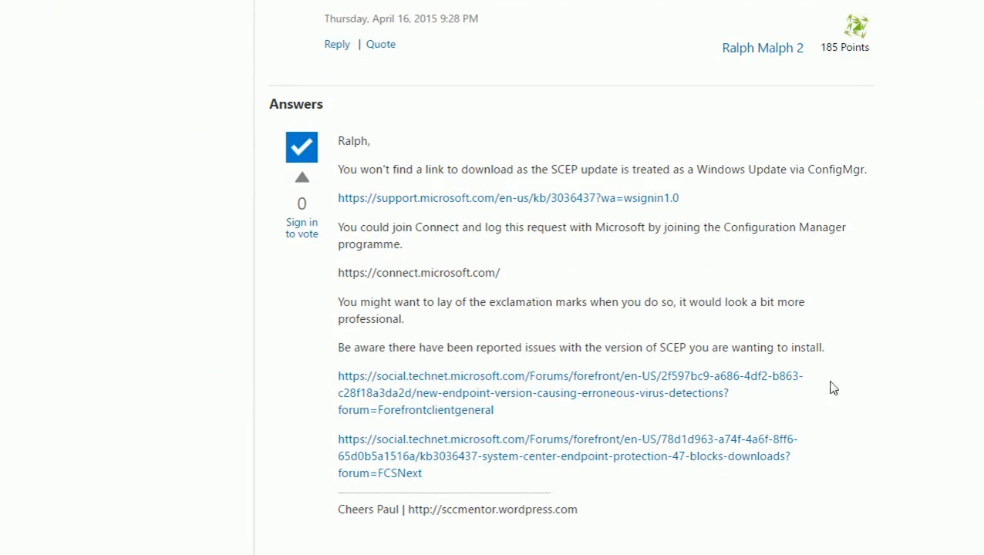
scroll(down, 3)
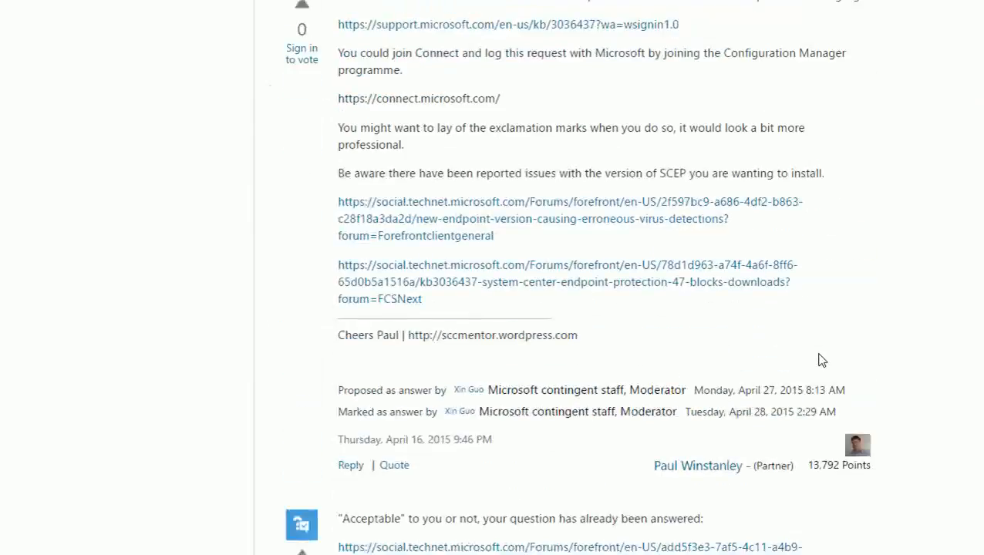
scroll(down, 3)
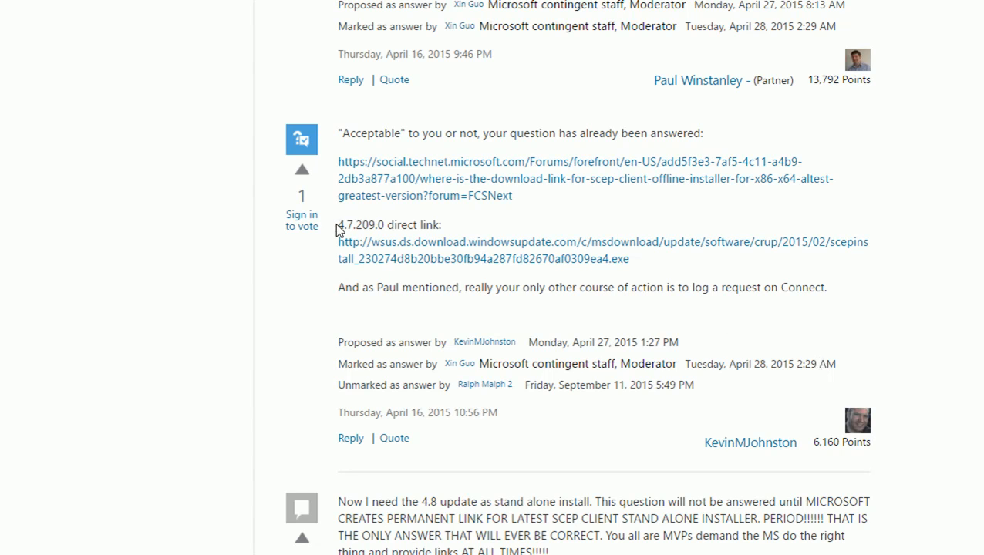
scroll(down, 3)
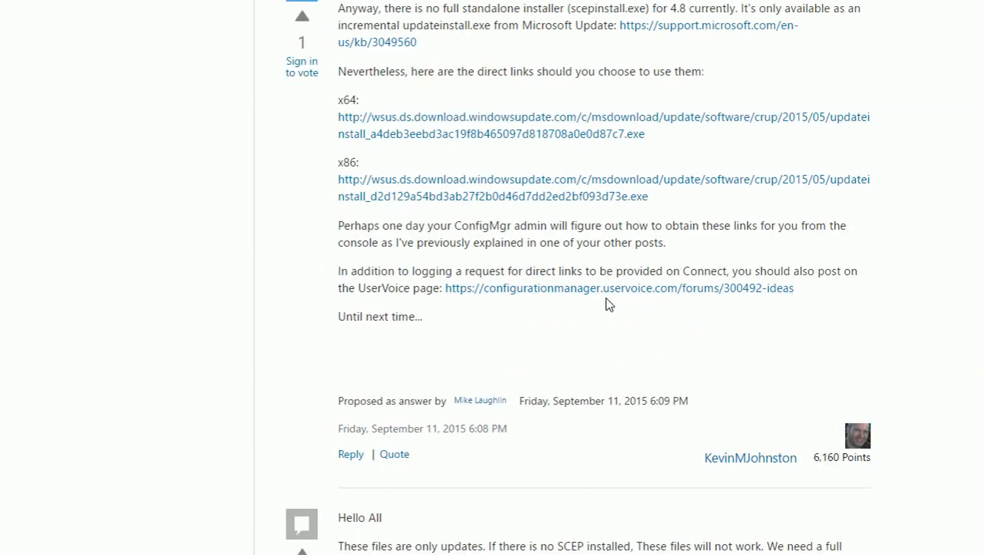
scroll(down, 3)
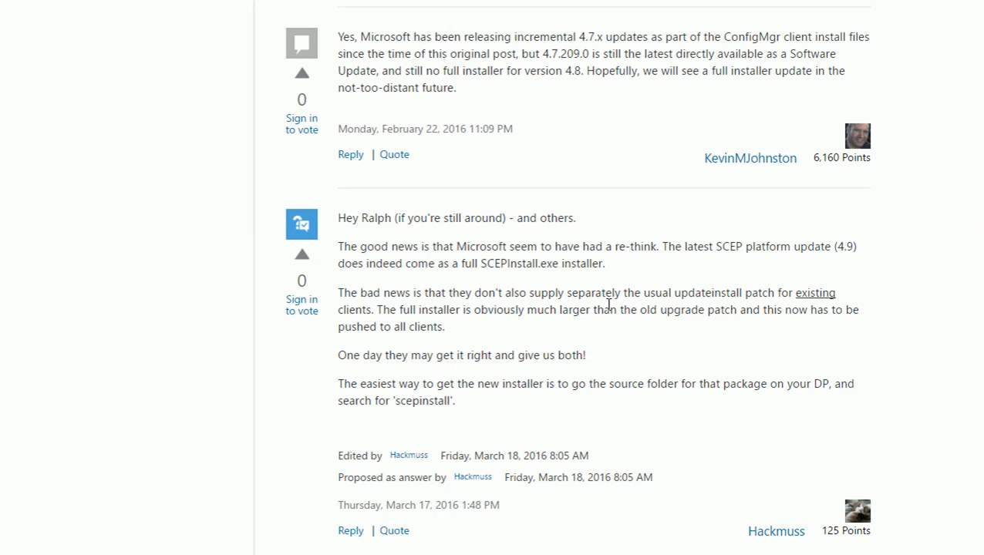
Step: Scroll past the 4.9.219.0 post to the replies with direct 4.10.205.0 and 4.10.207.0 scepinstall links
scroll(down, 3)
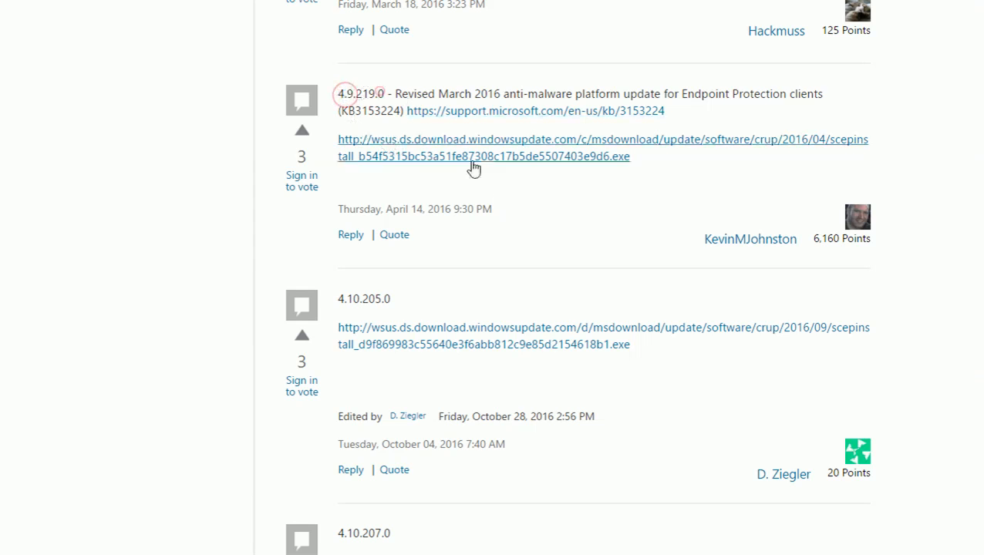
scroll(down, 3)
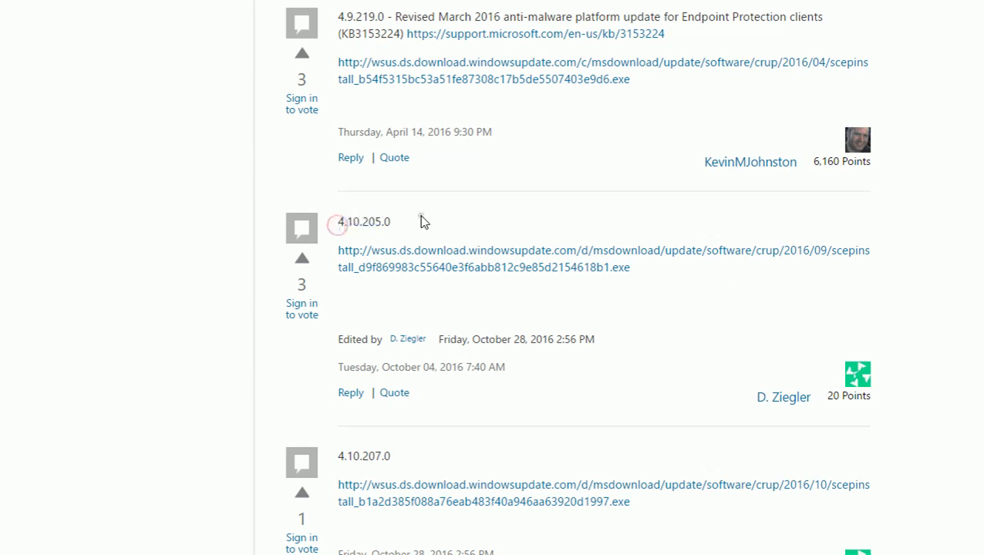
scroll(down, 3)
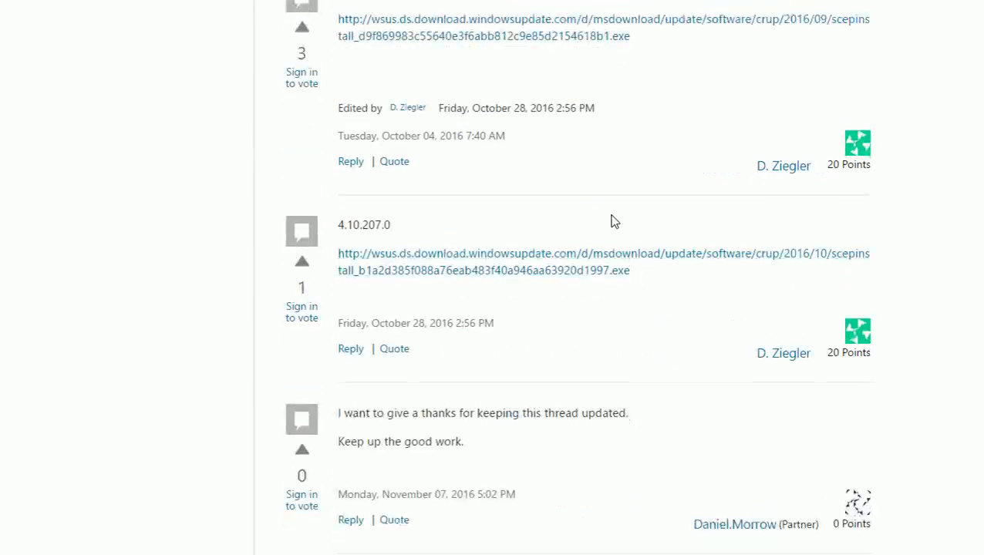
scroll(up, 3)
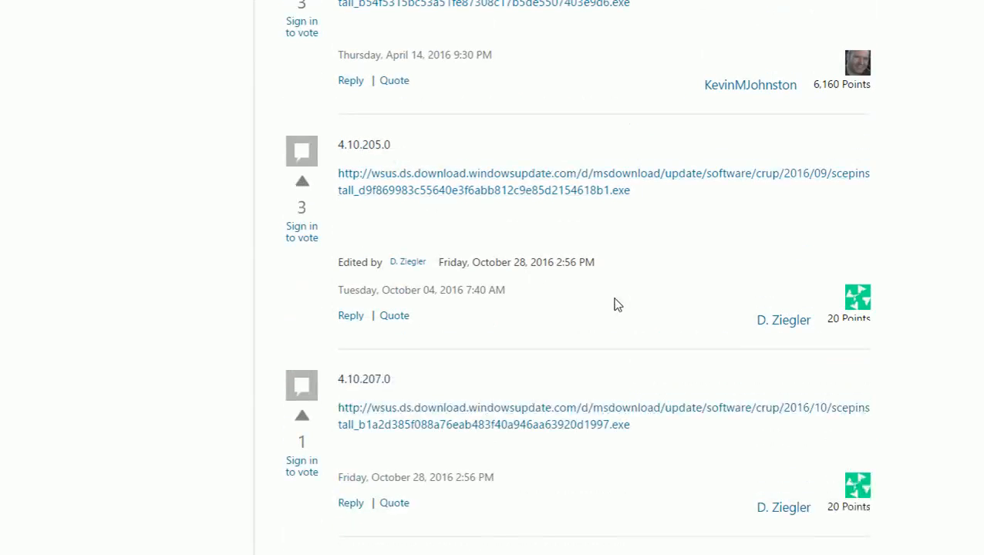
scroll(down, 3)
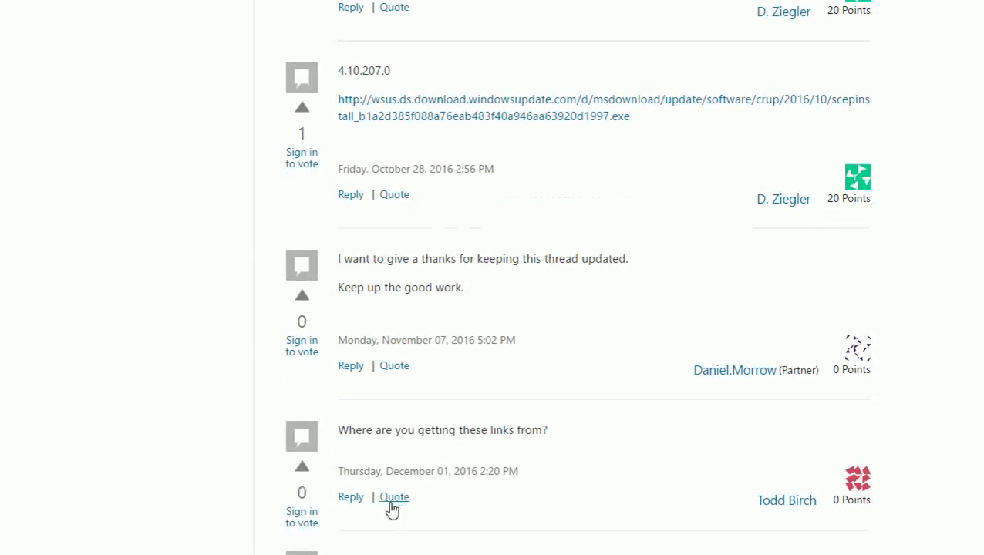
mouse_move(401, 546)
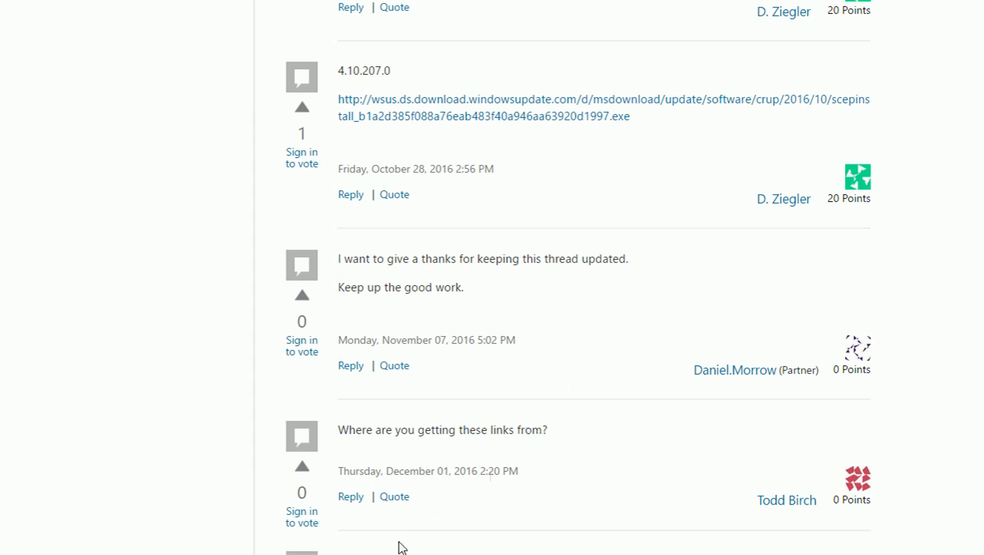